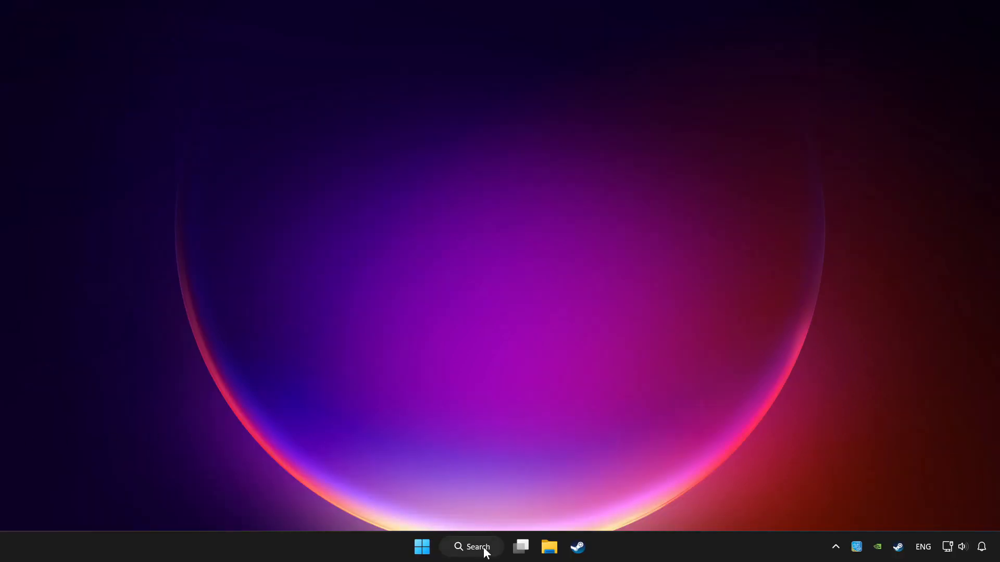
# Step: Search Windows for 'device Manager' to launch Device Manager
pyautogui.click(470, 547)
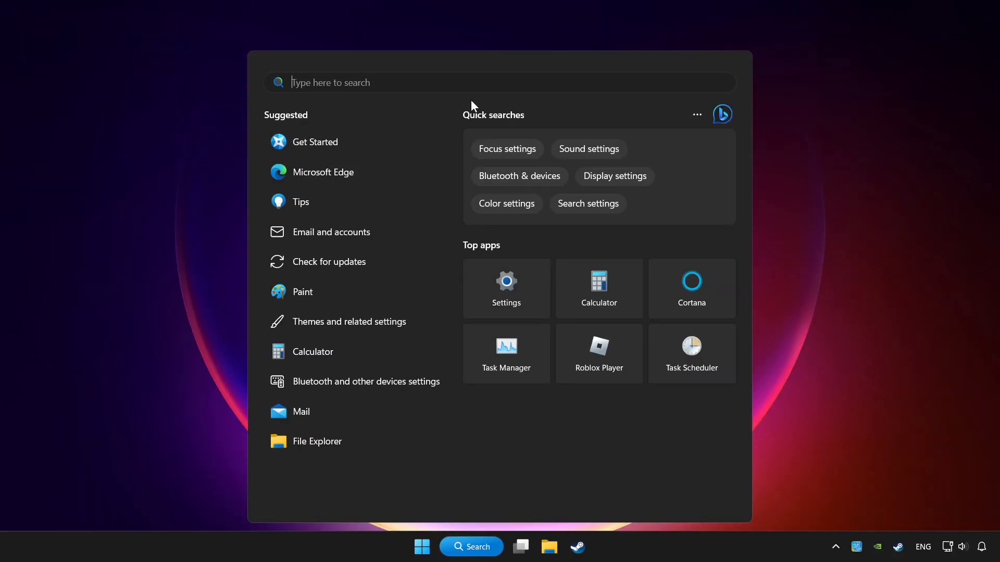
pyautogui.write('device Manager')
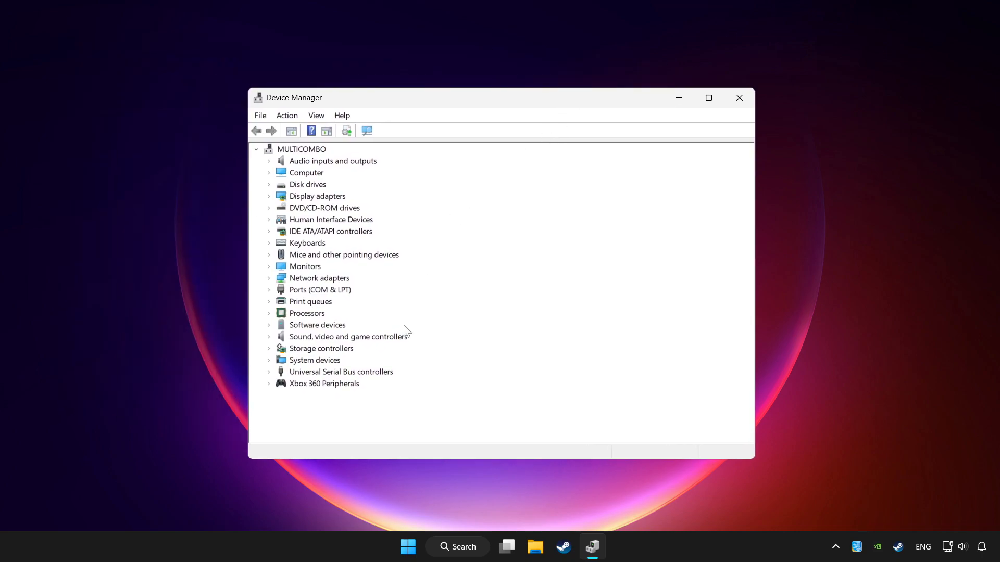
# Step: Run an automatic driver search for Xbox 360 Controller for Windows; best driver already installed
pyautogui.click(322, 384)
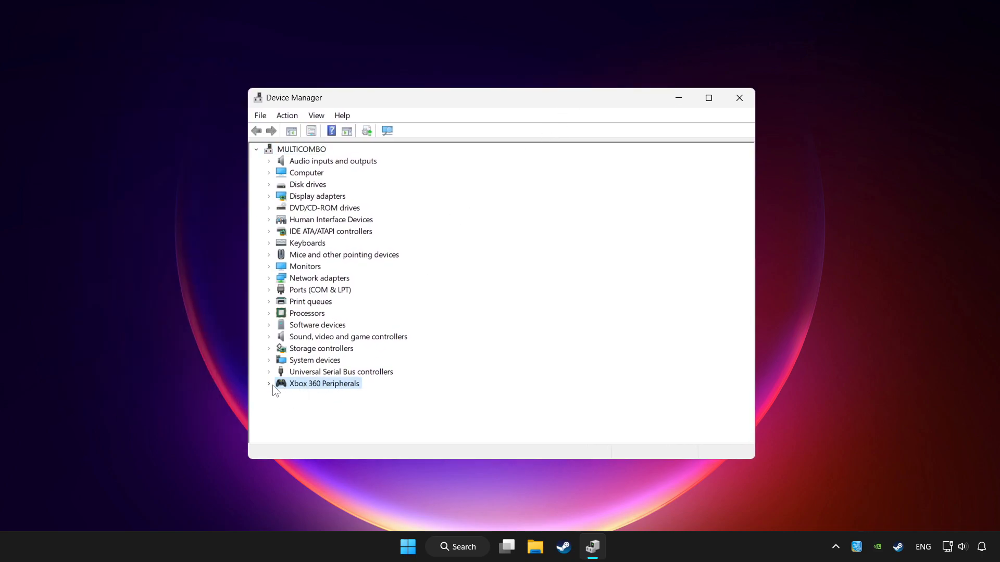
pyautogui.click(268, 383)
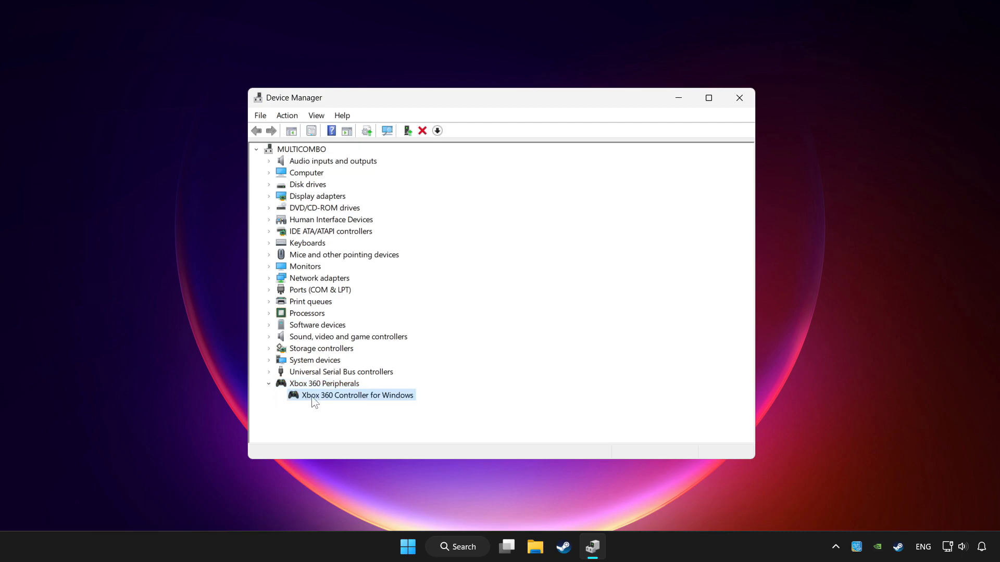
pyautogui.rightClick(357, 394)
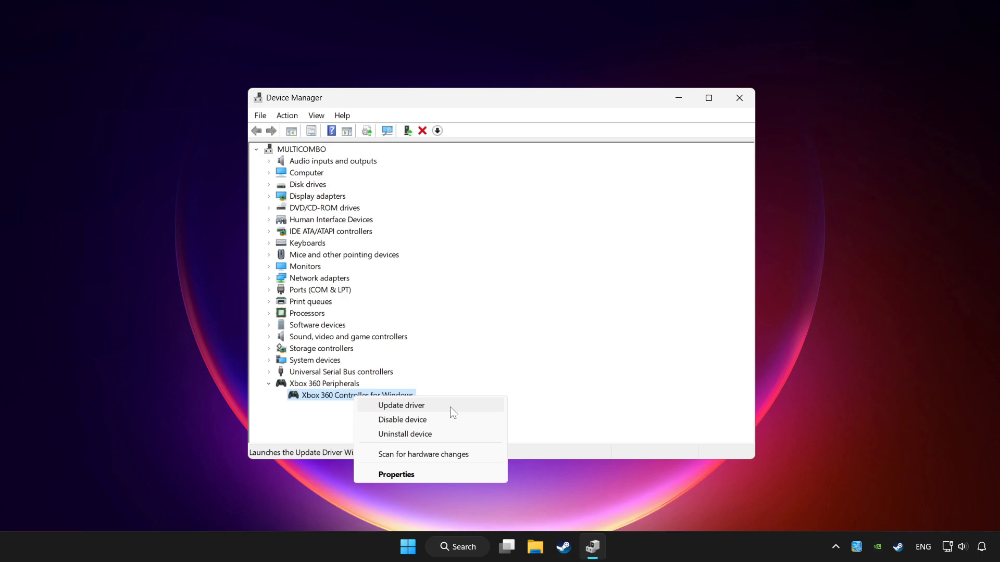
pyautogui.click(400, 405)
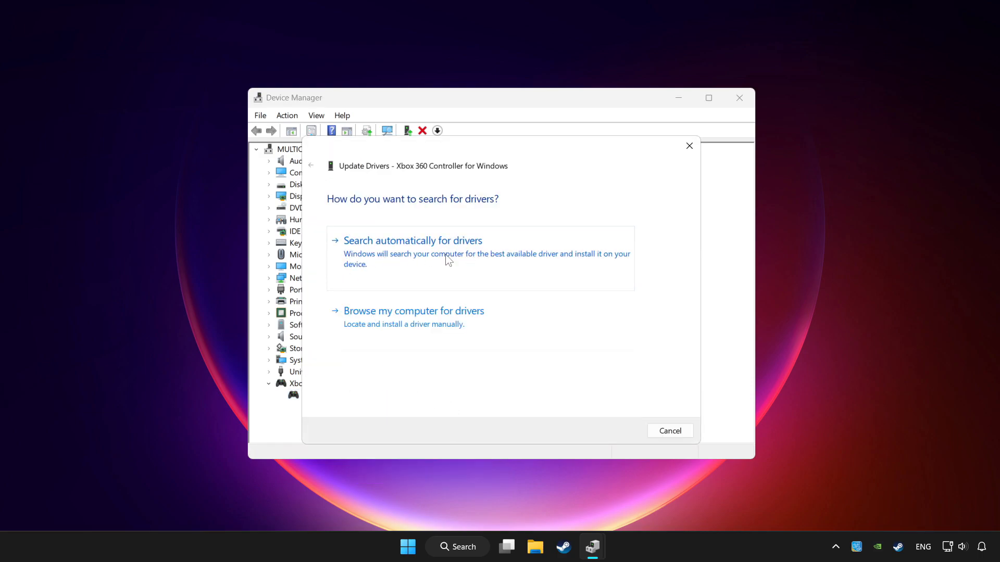
pyautogui.click(412, 241)
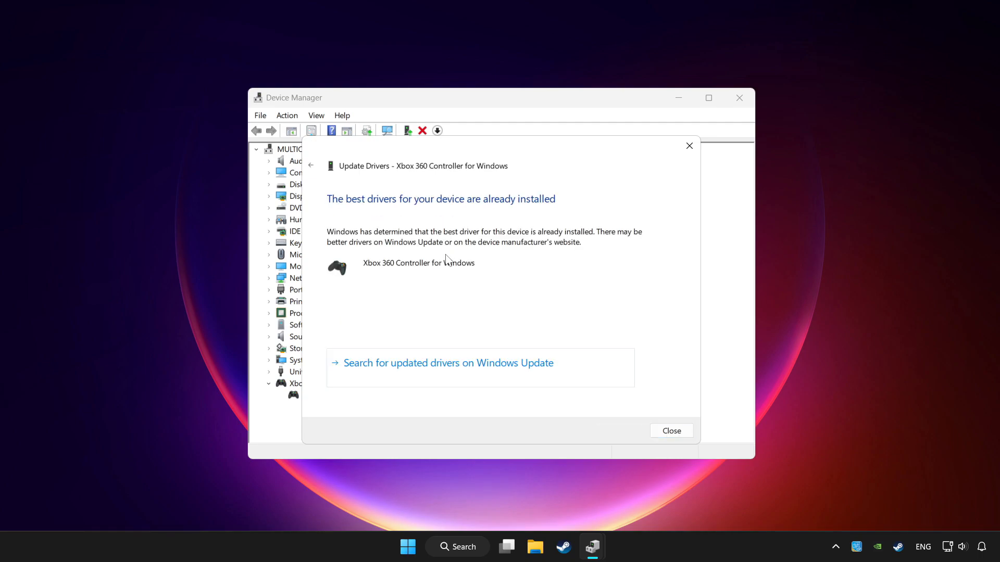
pyautogui.moveTo(671, 430)
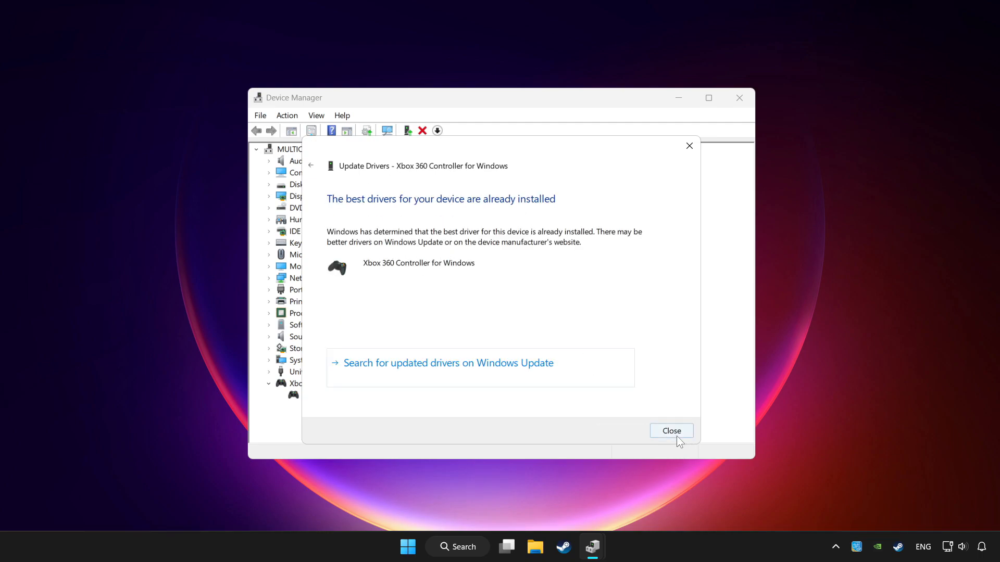
pyautogui.click(670, 430)
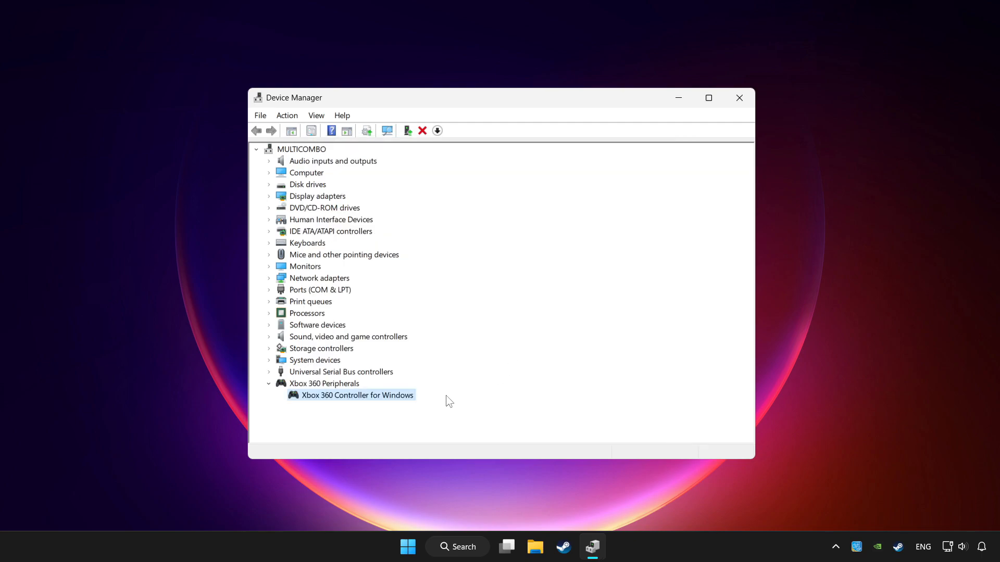
# Step: Disable Xbox 360 Controller for Windows, confirming Yes and dismissing the restart prompt
pyautogui.rightClick(356, 395)
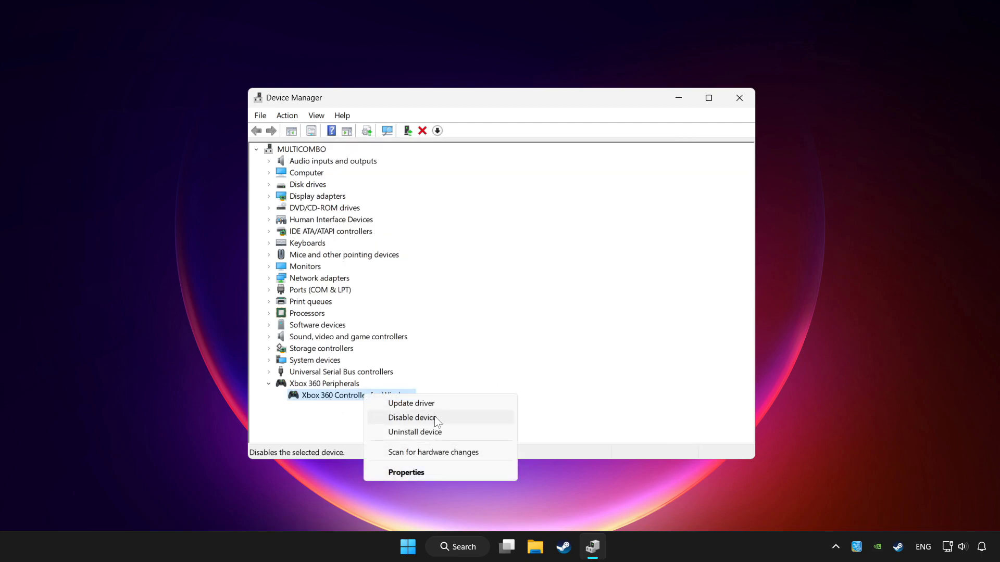
pyautogui.click(413, 418)
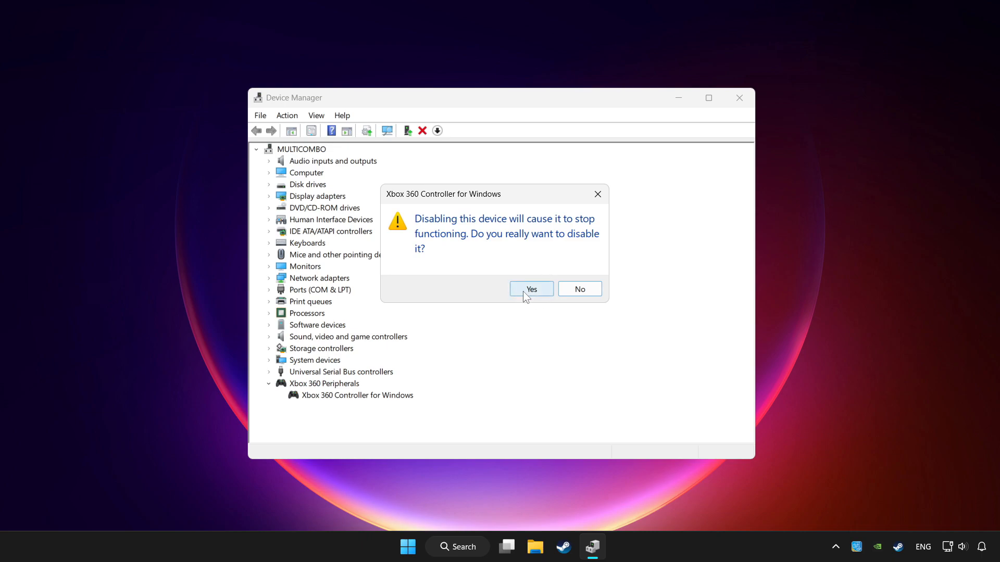
pyautogui.click(530, 289)
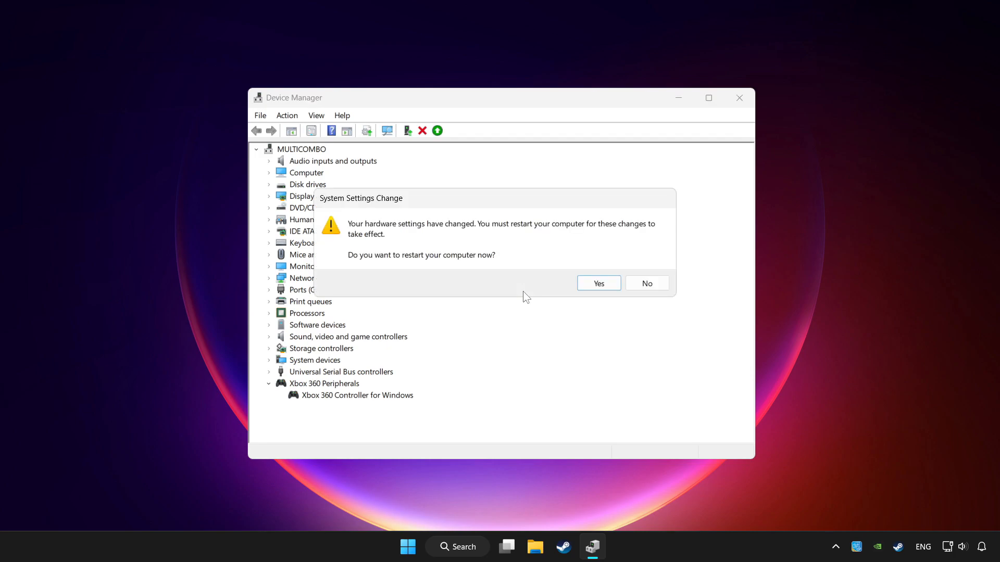
pyautogui.moveTo(615, 294)
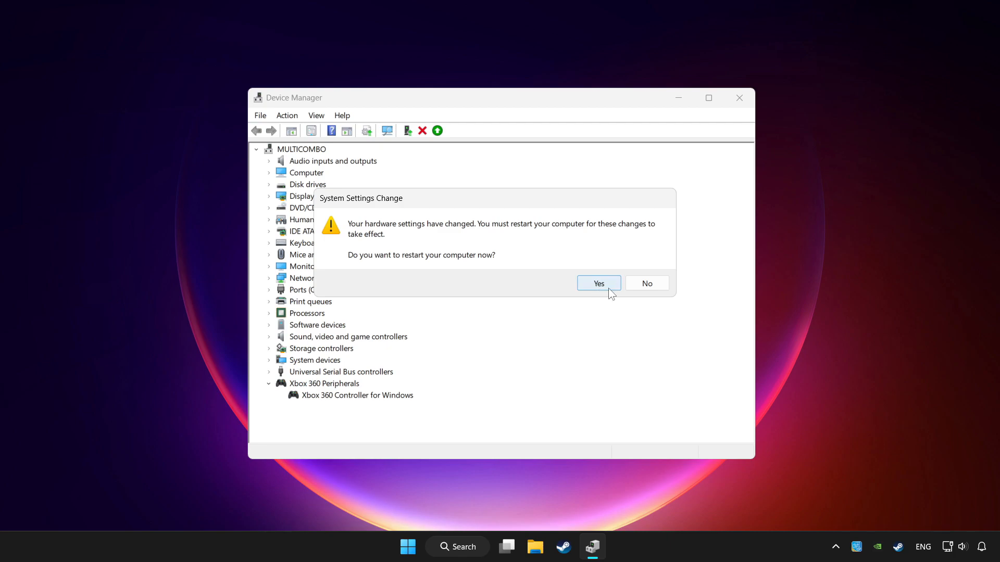
pyautogui.click(598, 284)
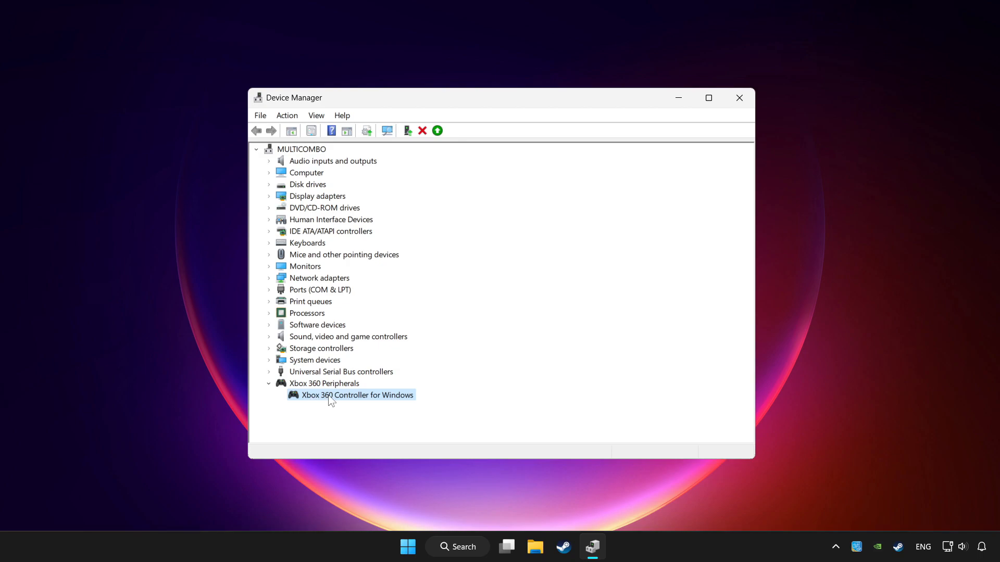
# Step: Re-enable Xbox 360 Controller for Windows and close Device Manager
pyautogui.rightClick(356, 395)
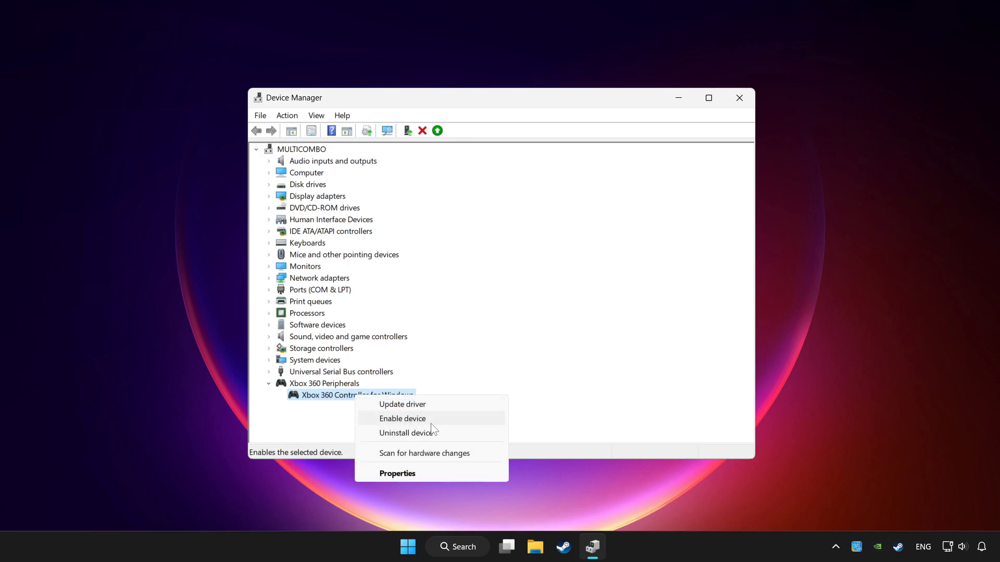
pyautogui.click(403, 419)
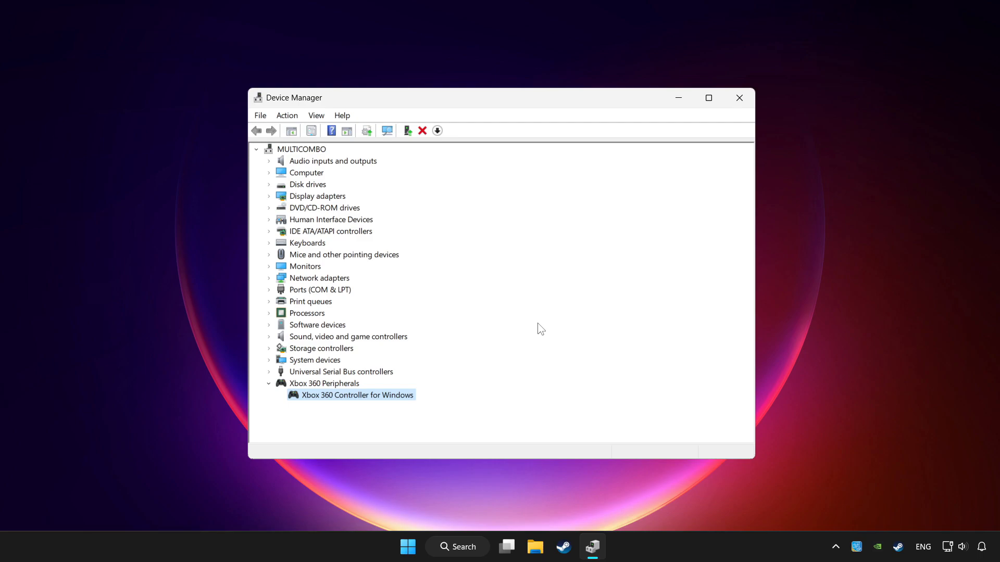
pyautogui.moveTo(433, 248)
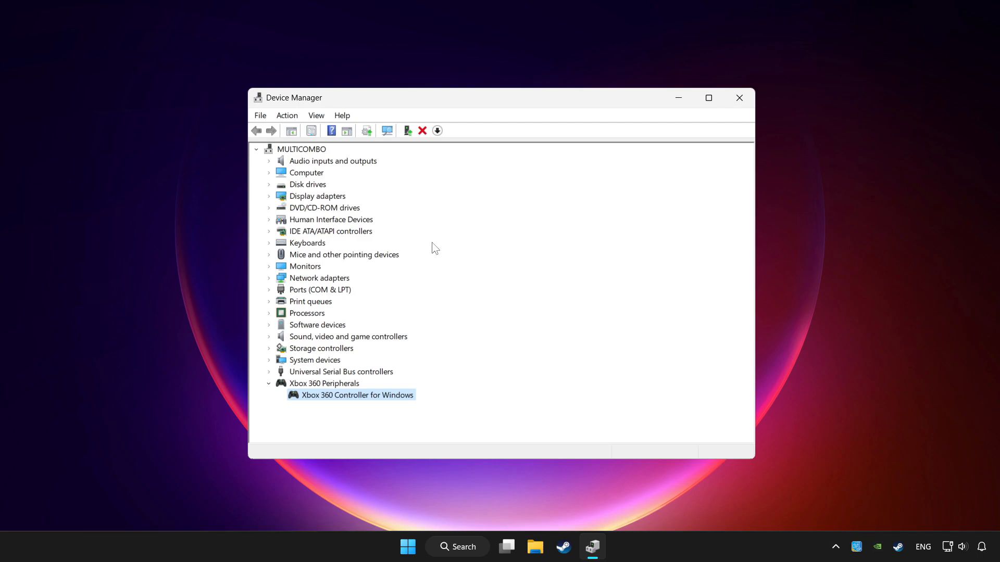
pyautogui.moveTo(450, 219)
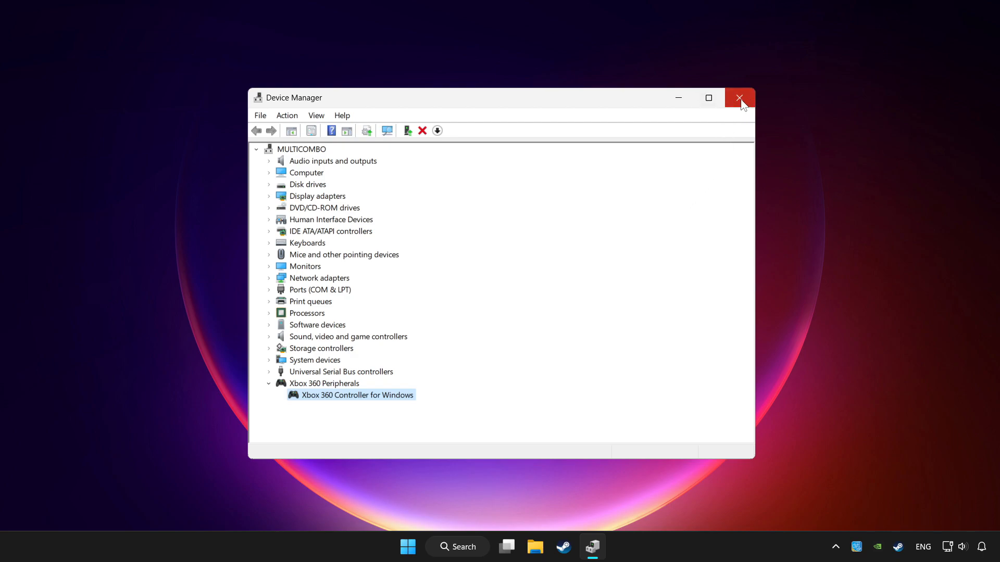
pyautogui.click(739, 98)
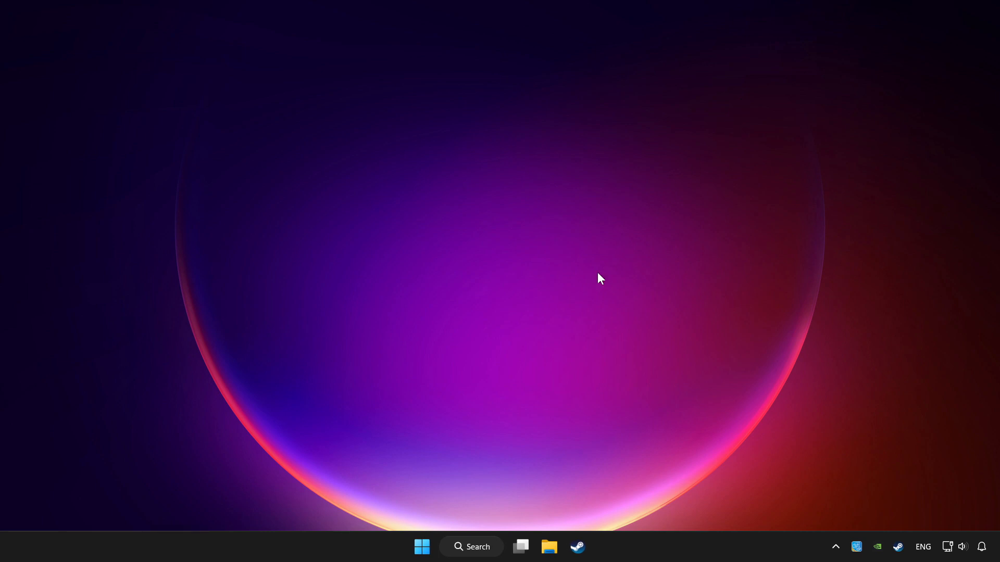
# Step: Search Windows for 'controller' and launch Set up USB game controllers
pyautogui.click(470, 547)
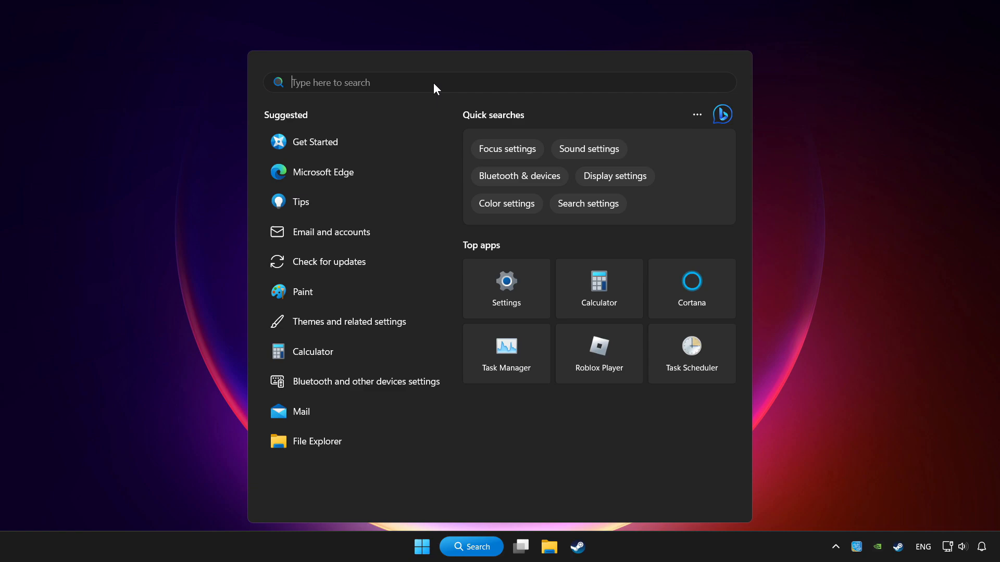
pyautogui.write('controller')
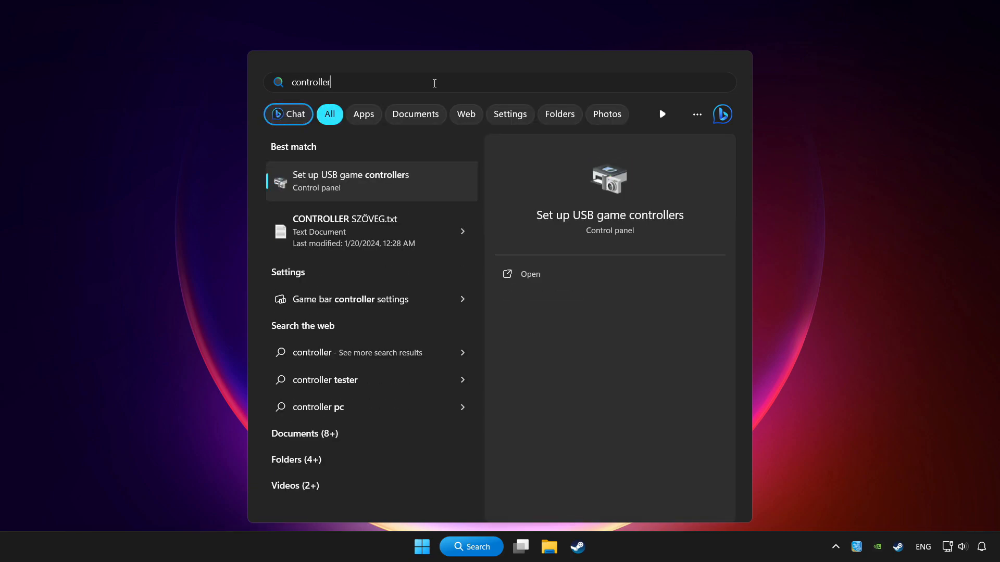
pyautogui.moveTo(376, 185)
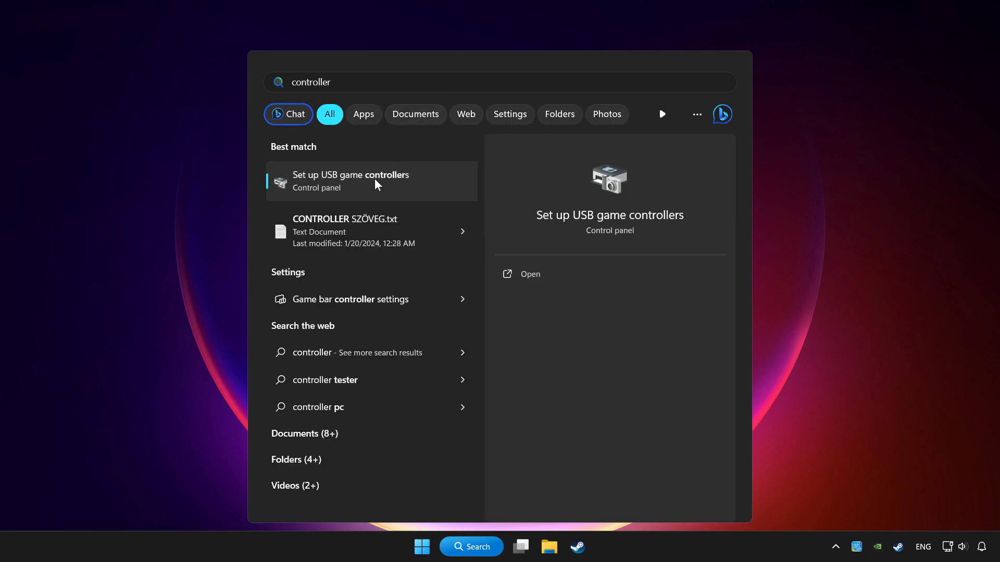
pyautogui.moveTo(432, 190)
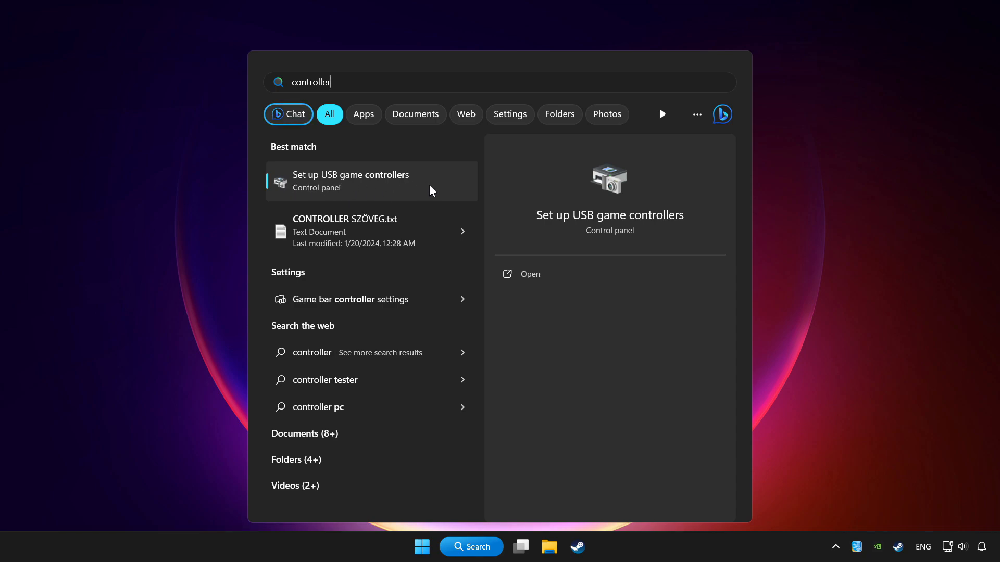
pyautogui.click(351, 180)
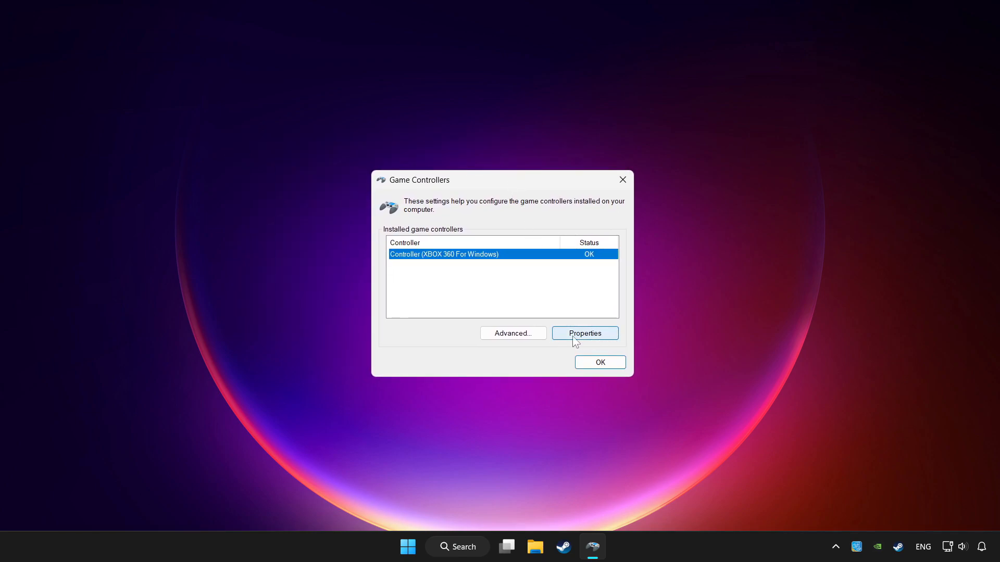
# Step: In the Xbox 360 controller's Properties Settings, reset calibration to default
pyautogui.click(583, 333)
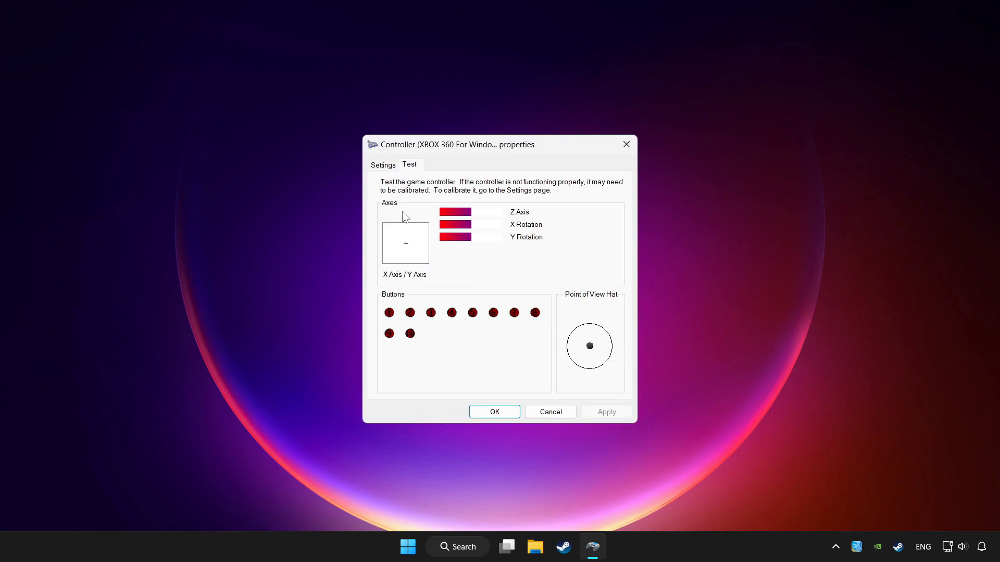
pyautogui.moveTo(388, 170)
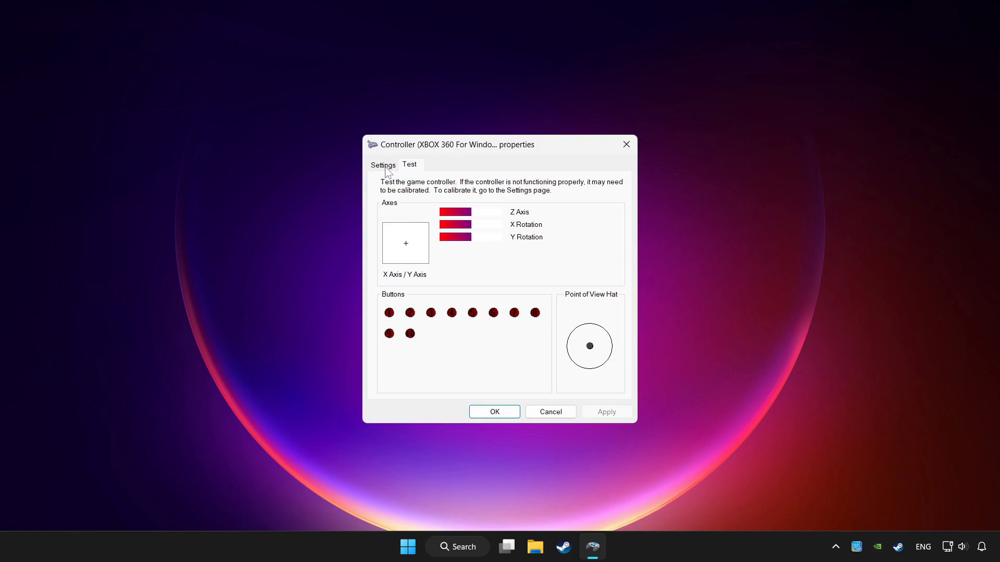
pyautogui.click(382, 164)
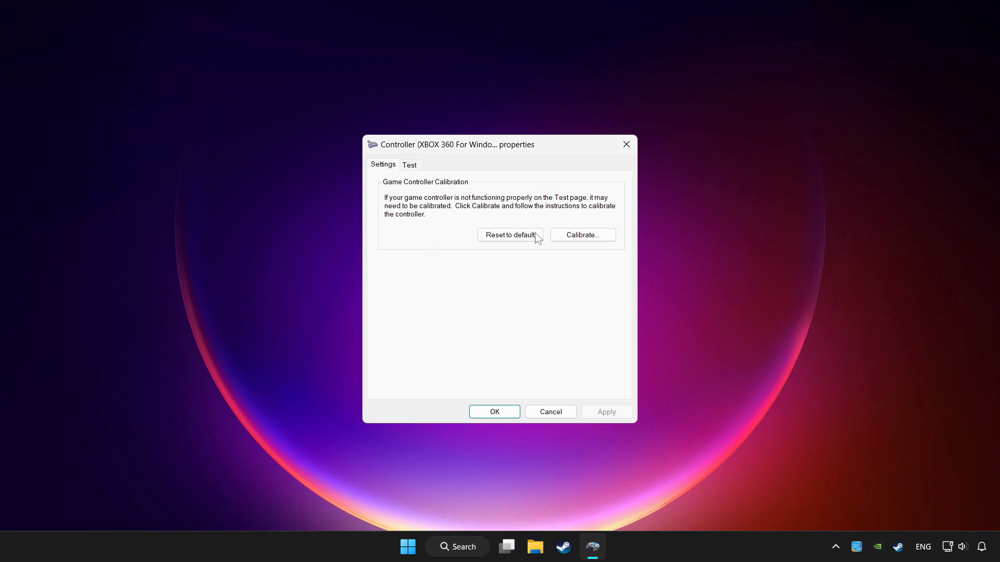
pyautogui.click(509, 234)
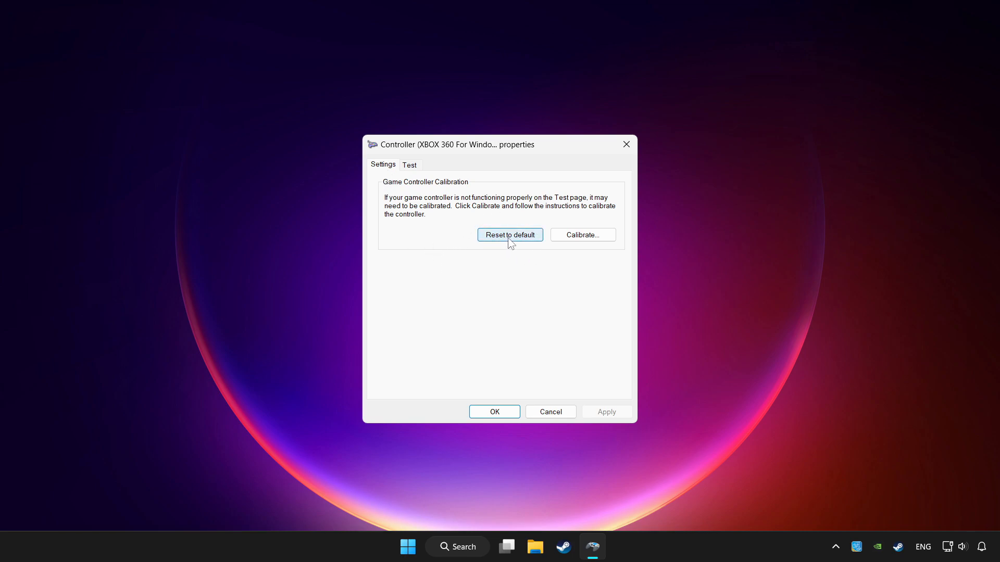
pyautogui.moveTo(617, 229)
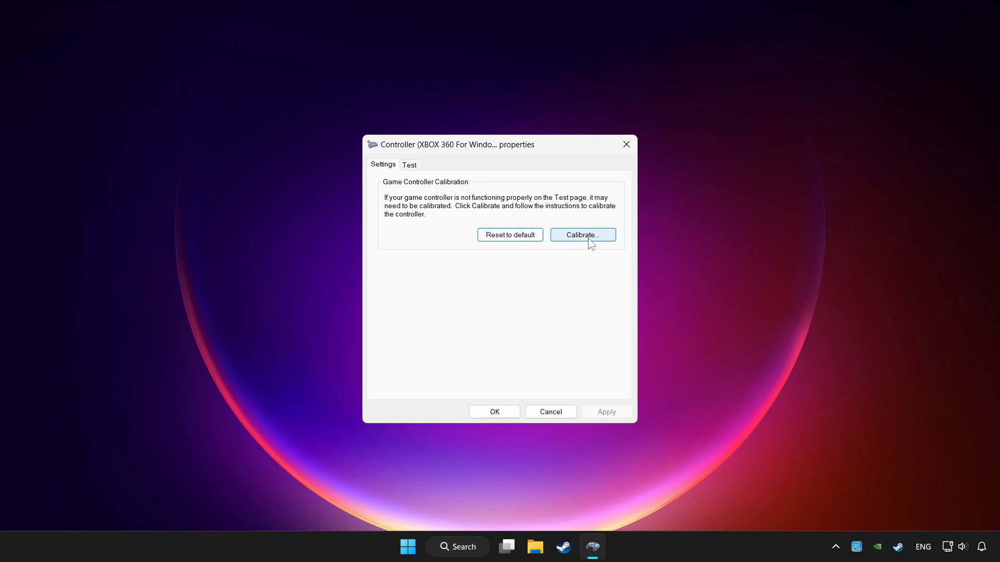
# Step: Run the calibration wizard through center point and Z axis, then finish to save it
pyautogui.click(581, 235)
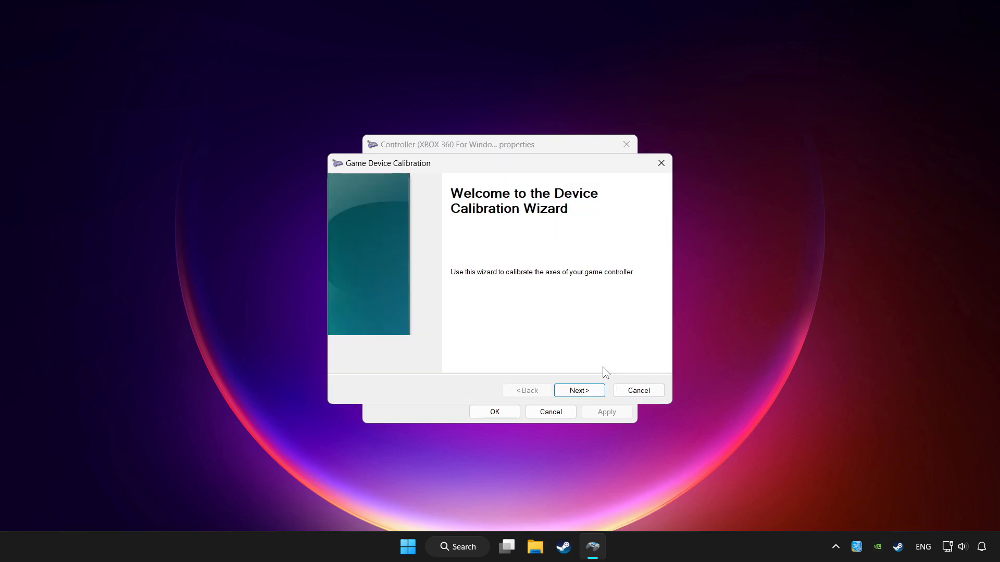
pyautogui.click(578, 391)
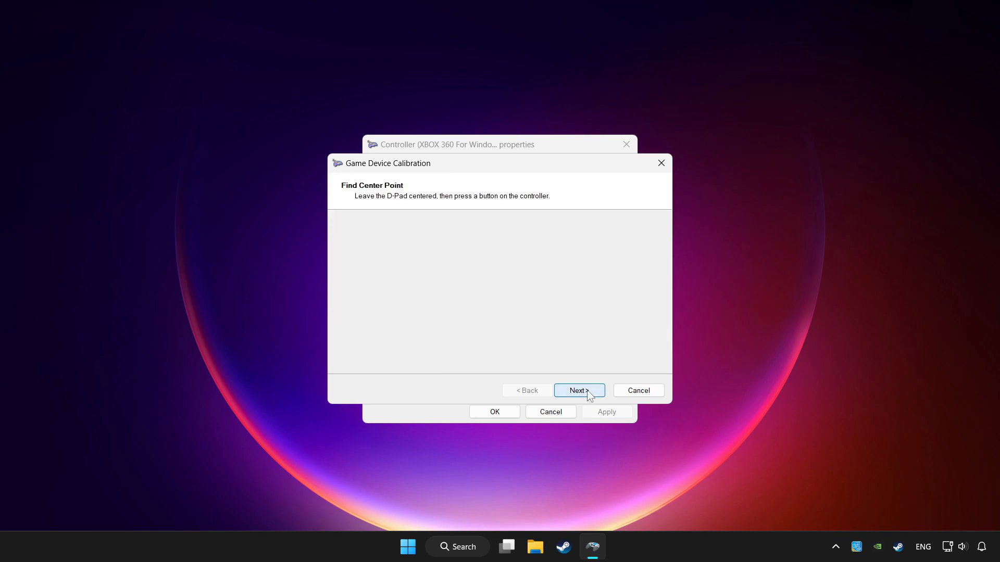
pyautogui.click(578, 390)
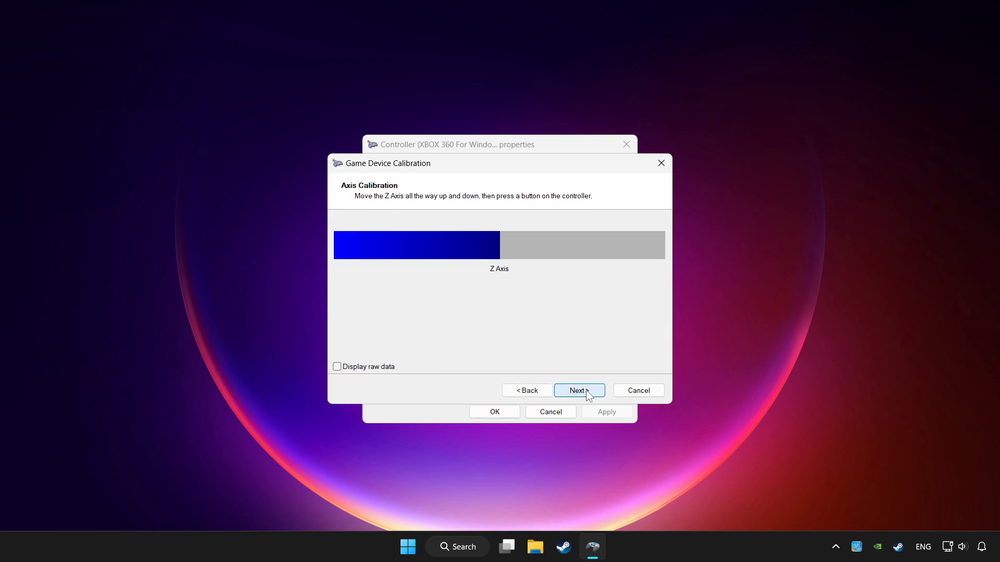
pyautogui.click(577, 390)
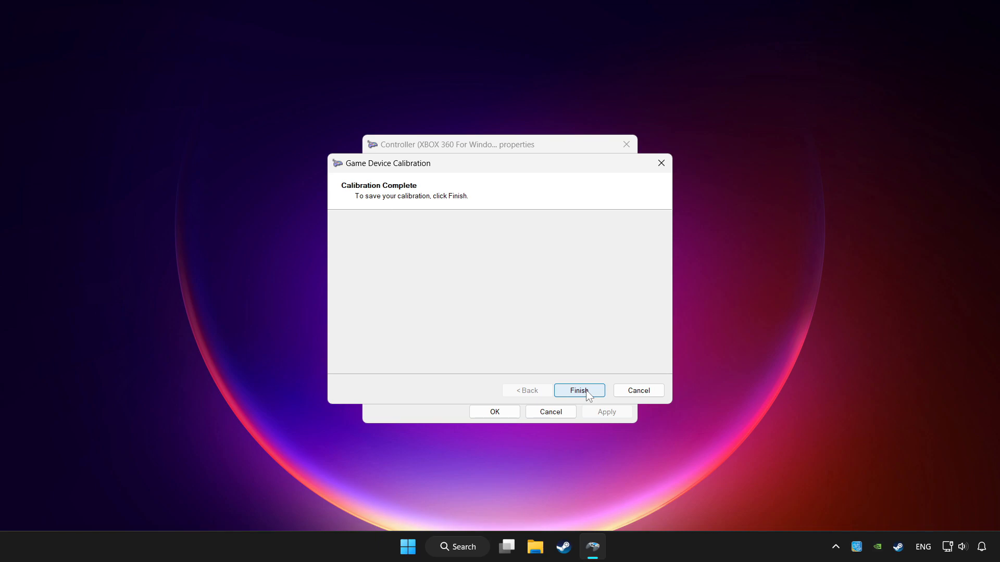
pyautogui.click(578, 390)
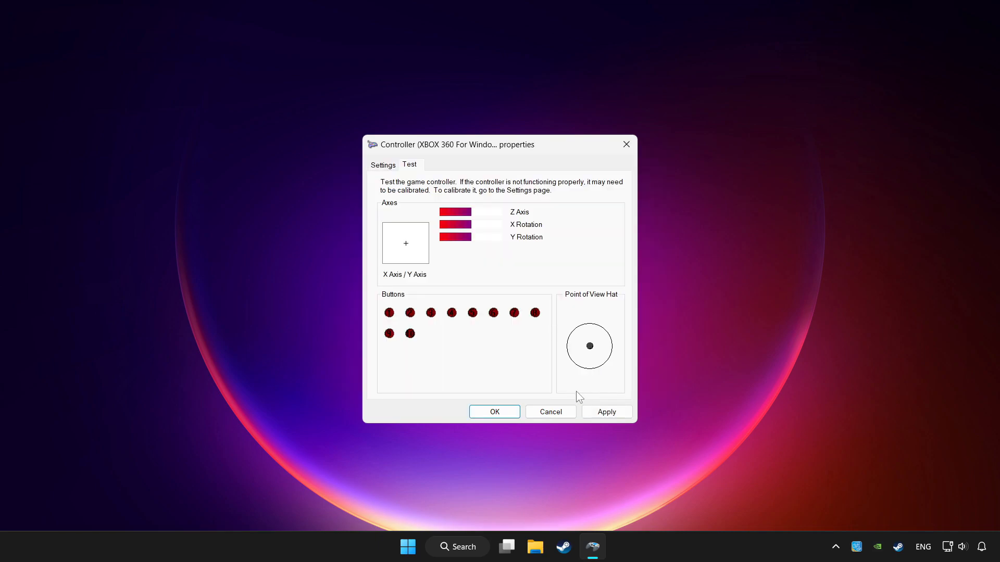
# Step: Apply the calibration and OK out of Properties and Game Controllers
pyautogui.click(606, 412)
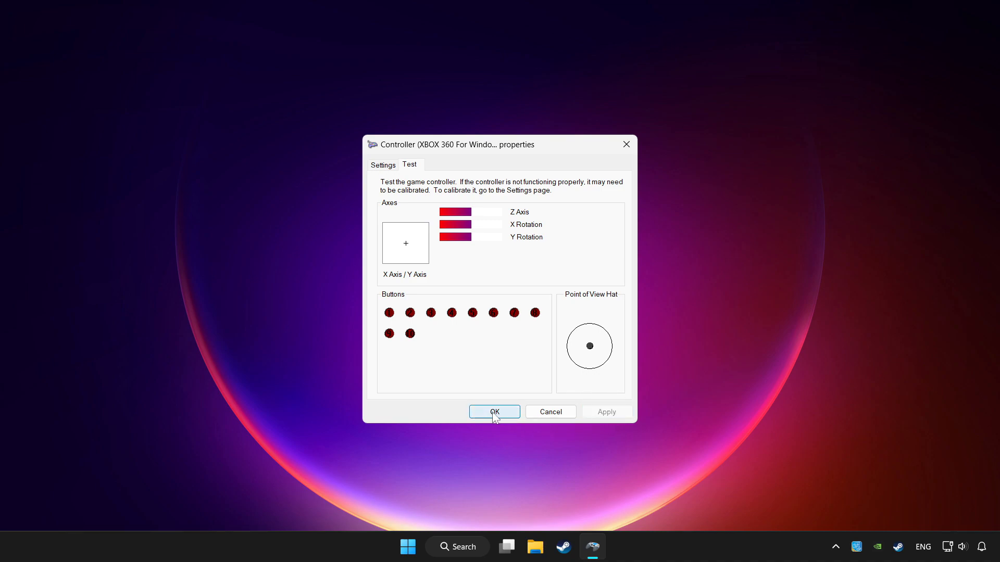
pyautogui.click(493, 413)
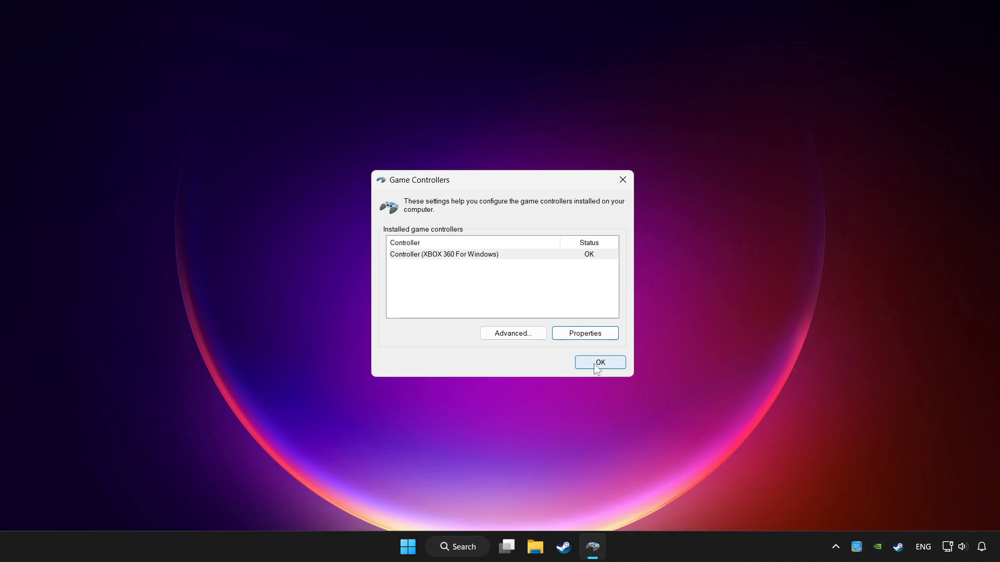
pyautogui.click(599, 363)
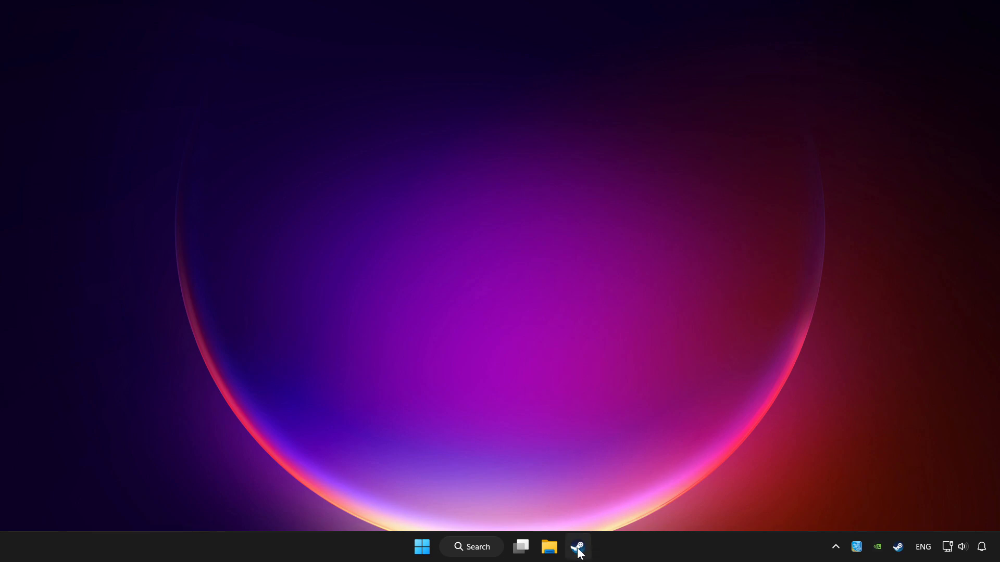
# Step: From the Steam taskbar icon, choose Add a Non-Steam Game for YOUR PROBLEMATIC GAME
pyautogui.click(577, 547)
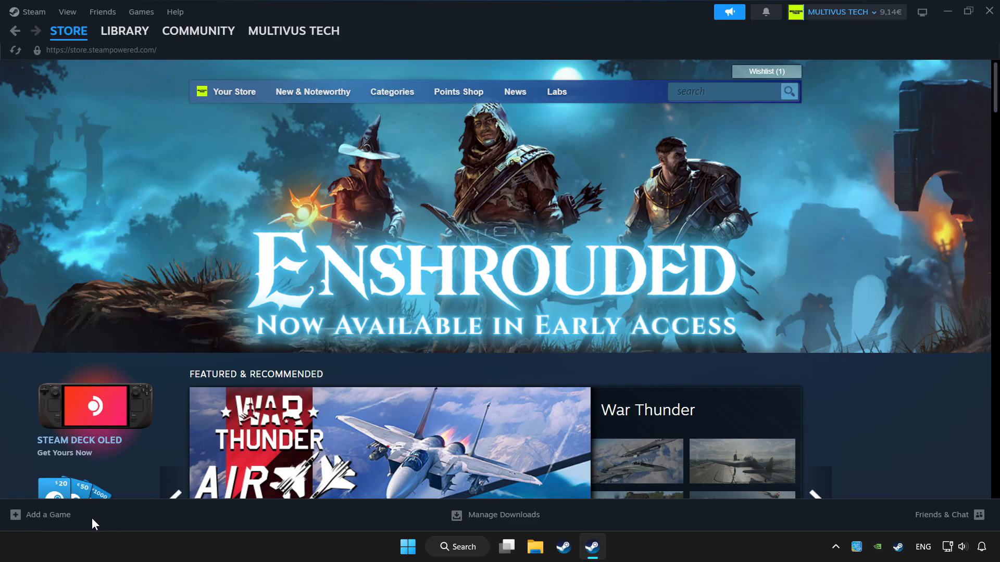
pyautogui.click(41, 514)
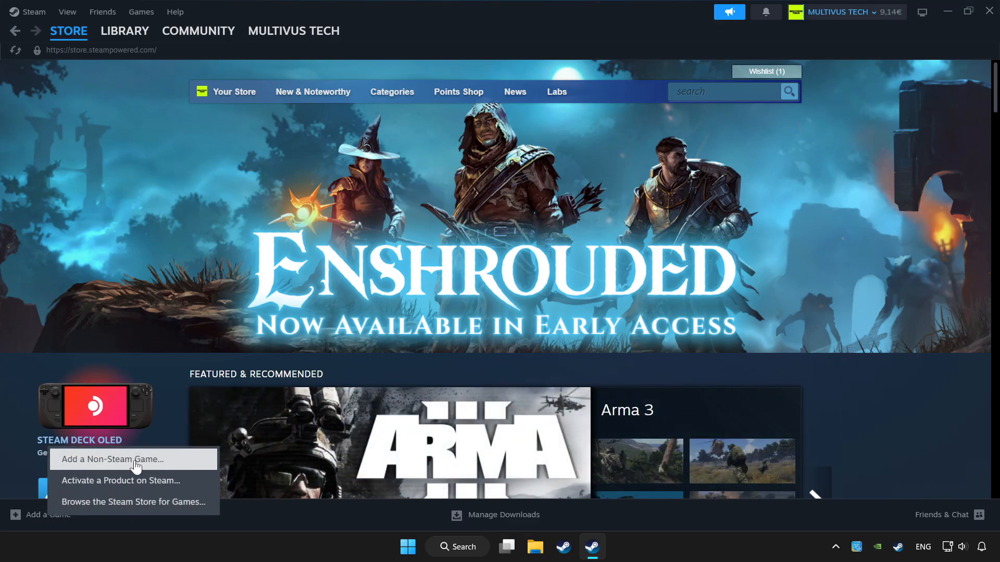
pyautogui.click(283, 525)
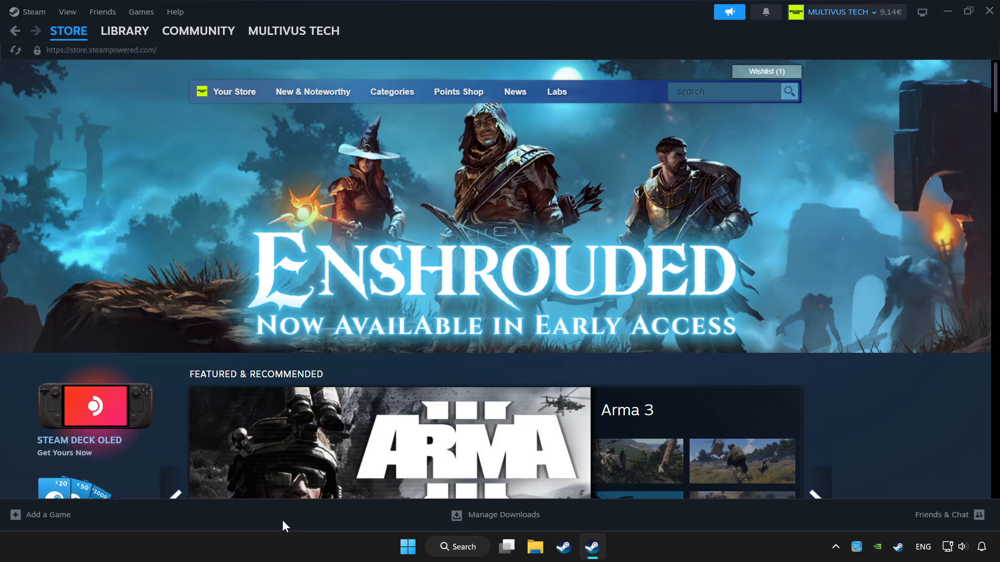
pyautogui.click(124, 30)
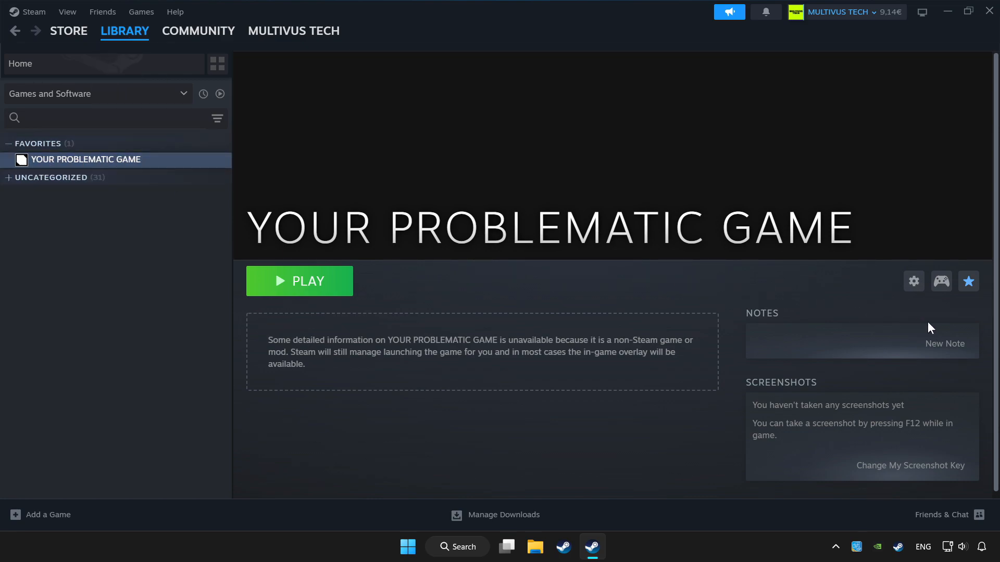
pyautogui.moveTo(941, 281)
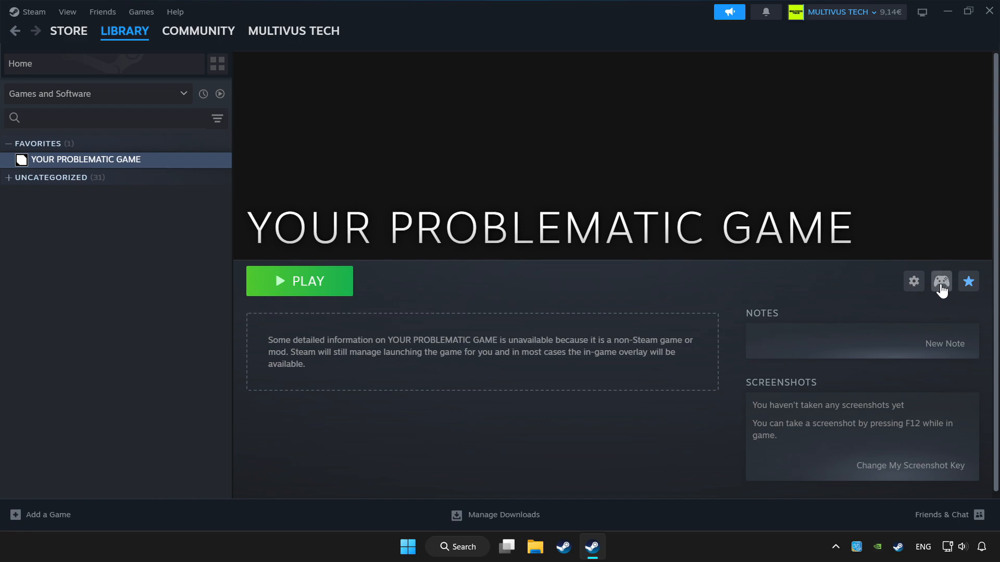
pyautogui.moveTo(926, 289)
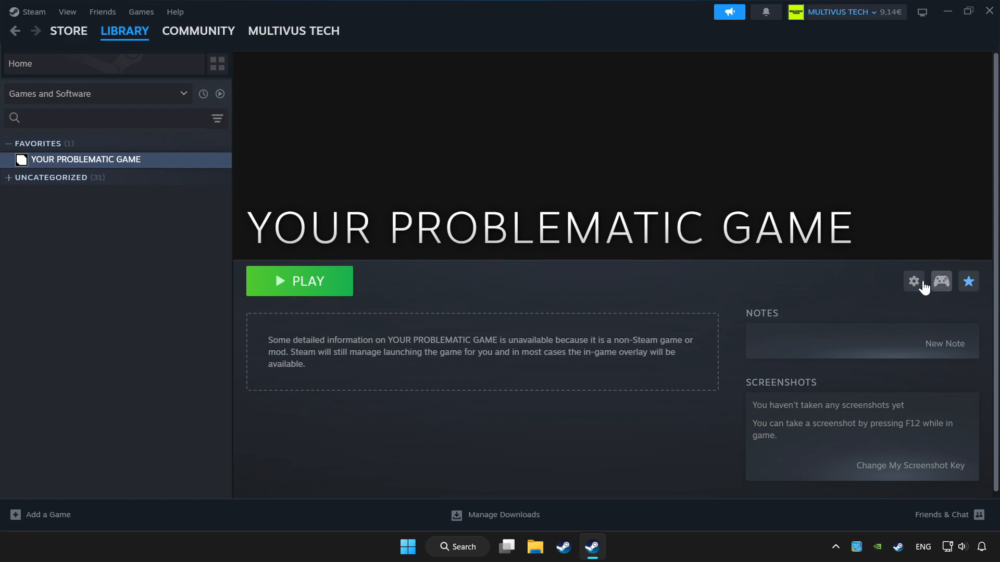
# Step: Open the controller settings icon on YOUR PROBLEMATIC GAME's library page
pyautogui.click(941, 281)
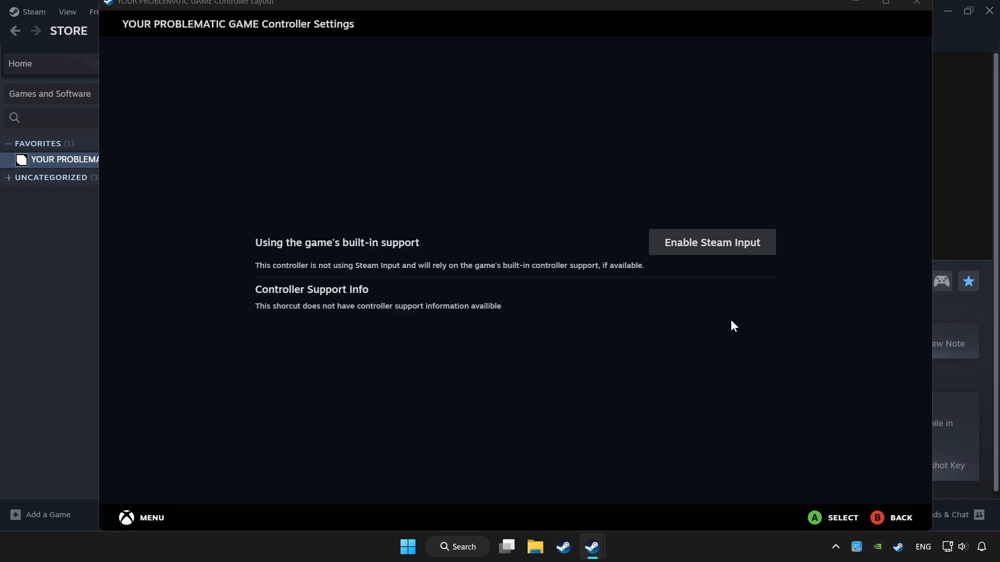
pyautogui.moveTo(712, 245)
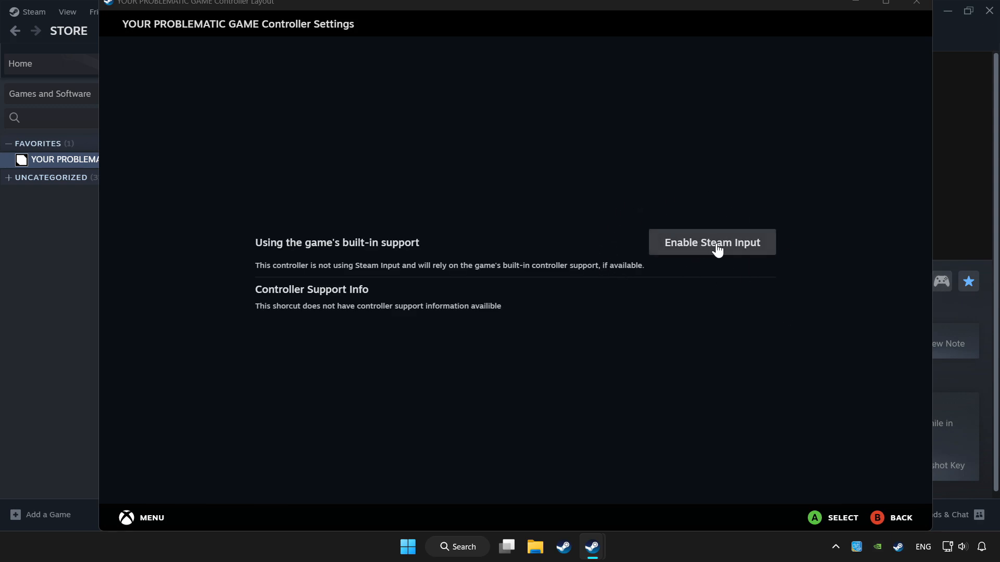
# Step: Enable Steam Input for YOUR PROBLEMATIC GAME in its controller settings
pyautogui.click(712, 242)
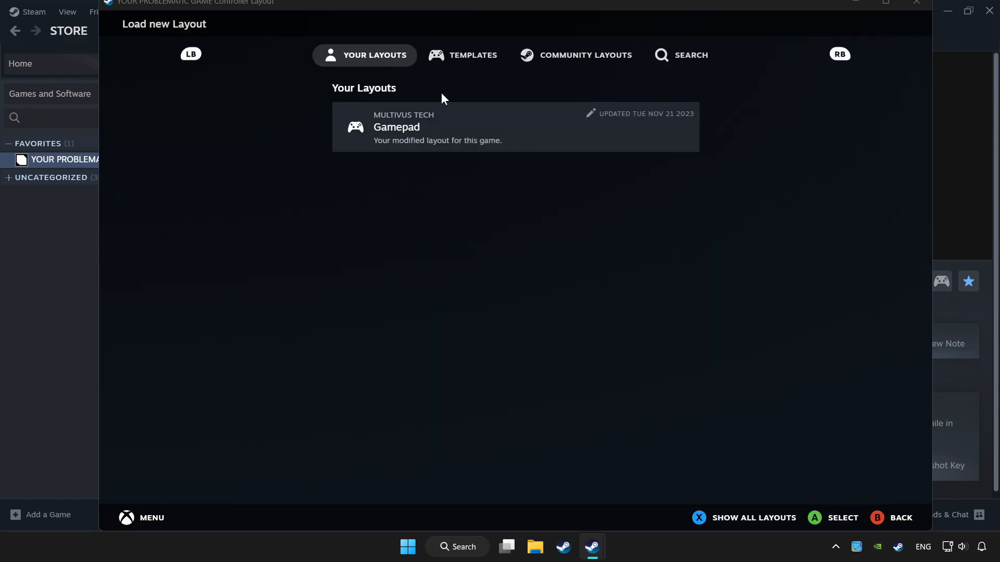
# Step: Choose Valve's Gamepad template from the Templates list as the game's button layout
pyautogui.click(462, 56)
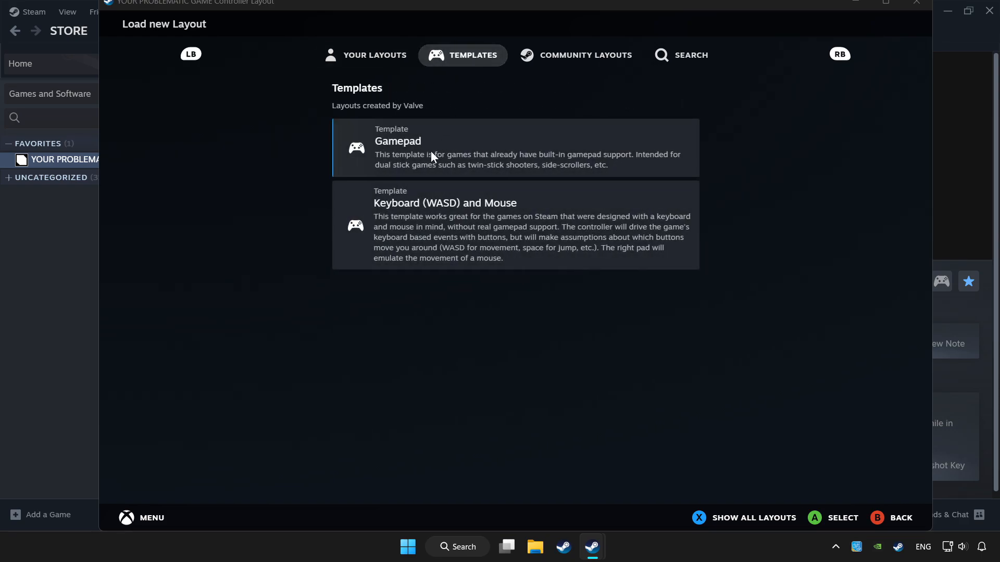
pyautogui.click(515, 147)
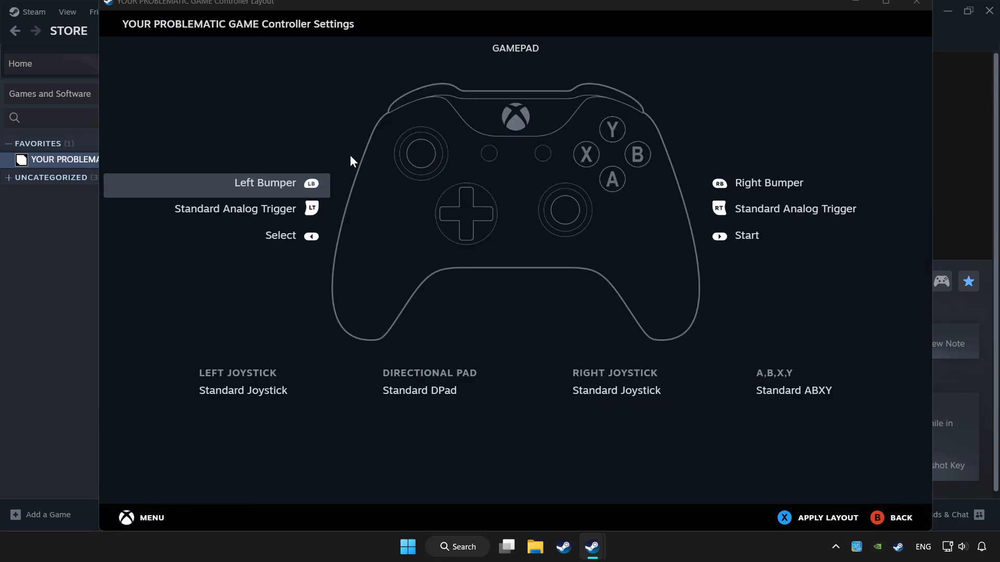
pyautogui.moveTo(598, 69)
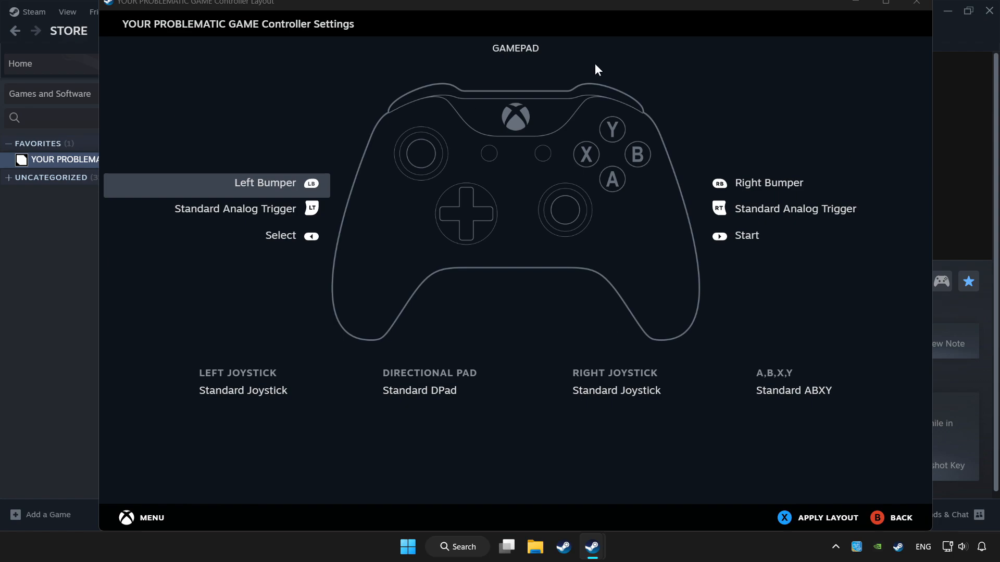
pyautogui.moveTo(827, 517)
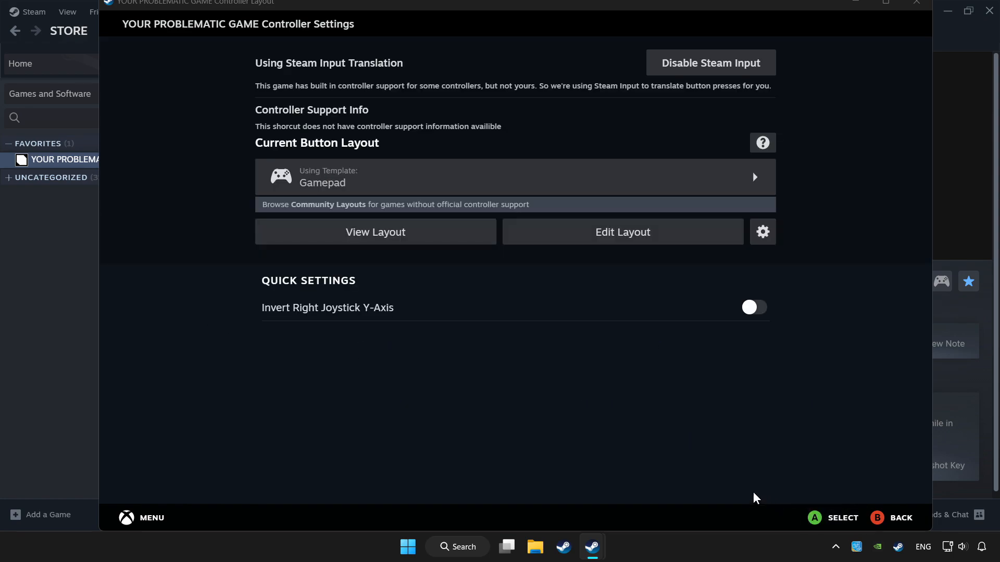
pyautogui.moveTo(742, 483)
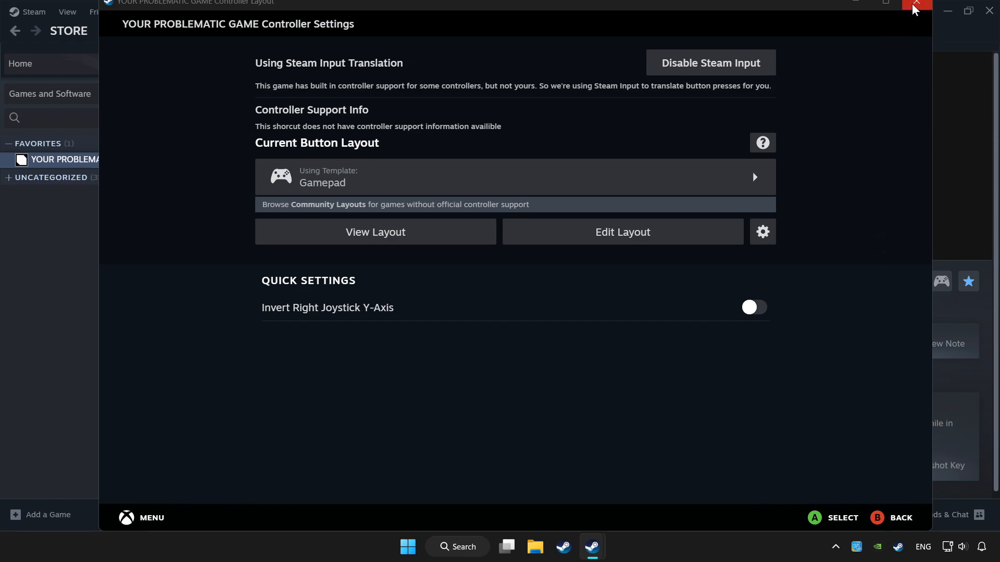
# Step: Close the controller settings window and return to the game's library page
pyautogui.click(917, 5)
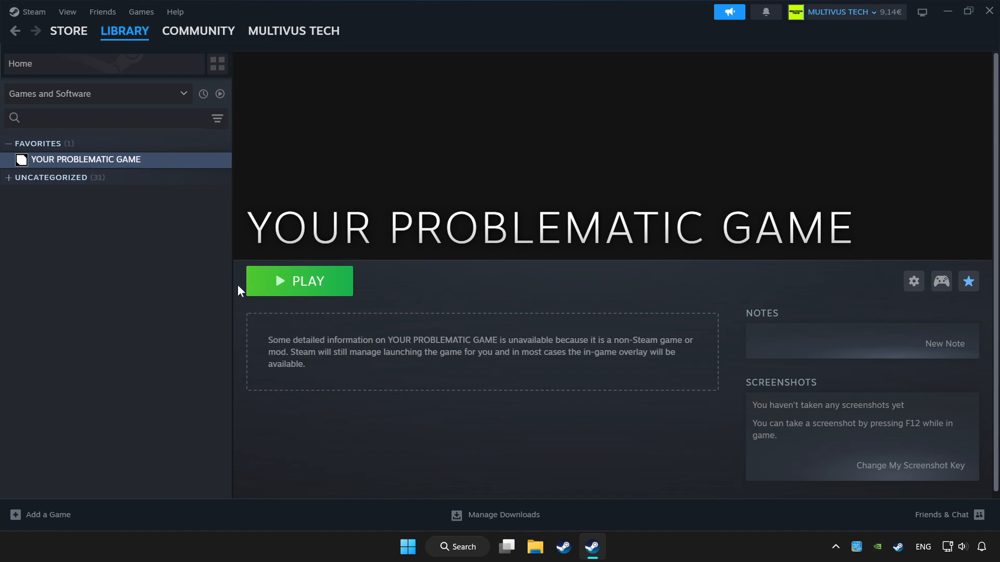